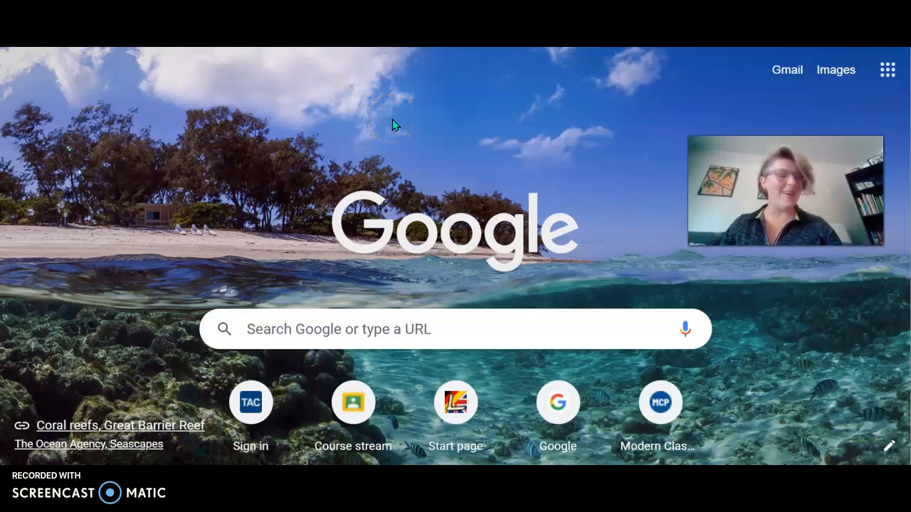
mouse_move(470, 128)
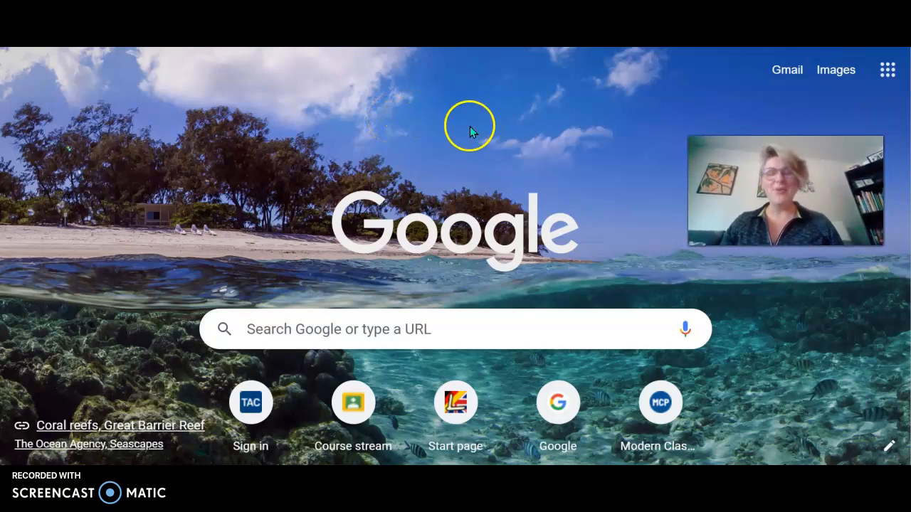
mouse_move(526, 131)
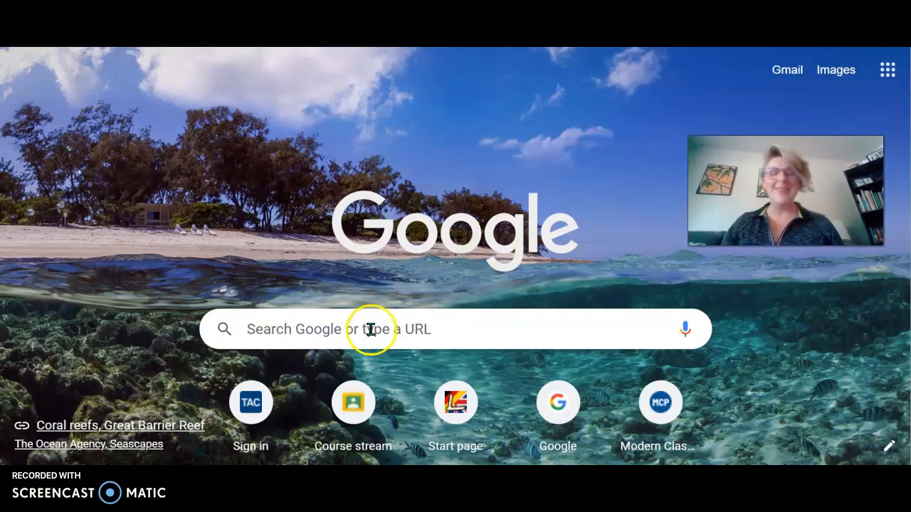
mouse_move(436, 269)
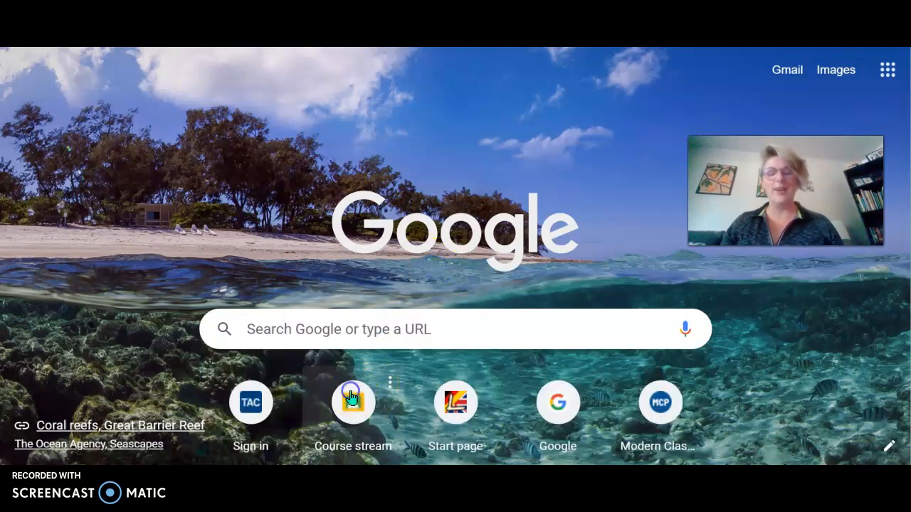
Bring up the German 1 class Stream from the Course stream shortcut
left_click(353, 401)
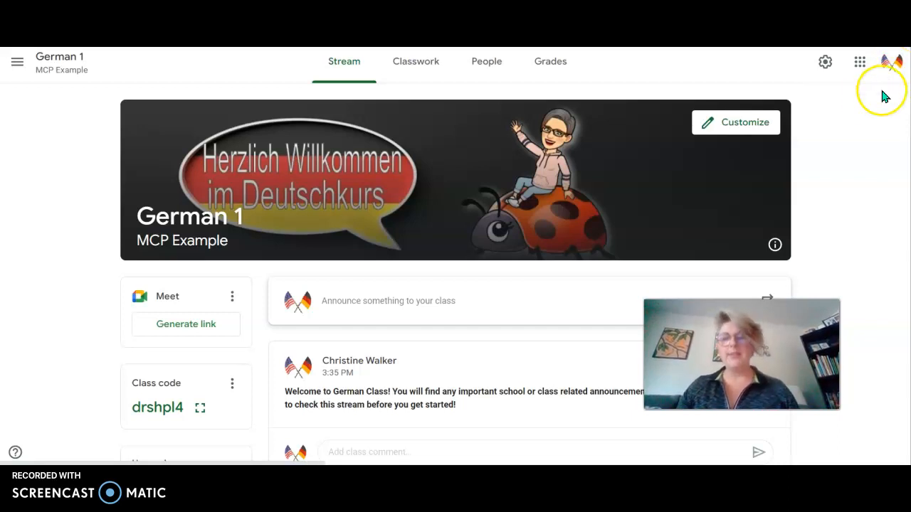
mouse_move(854, 131)
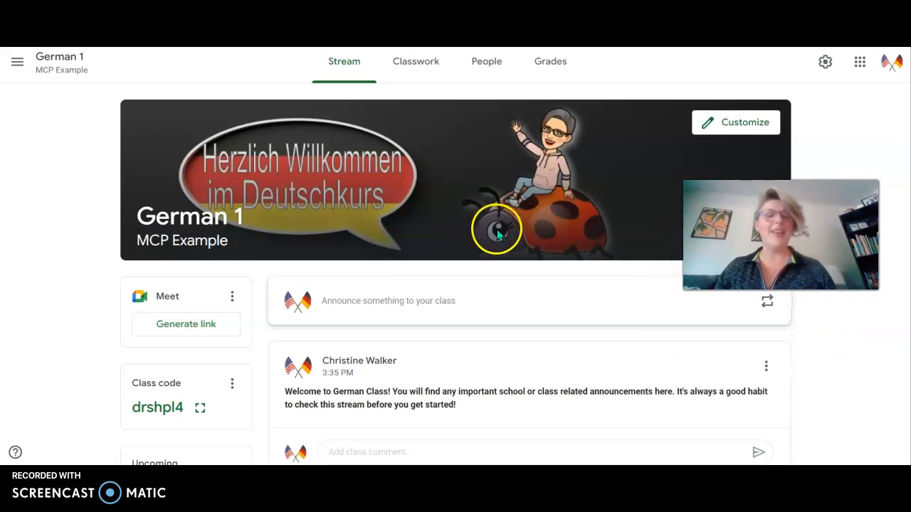
mouse_move(555, 235)
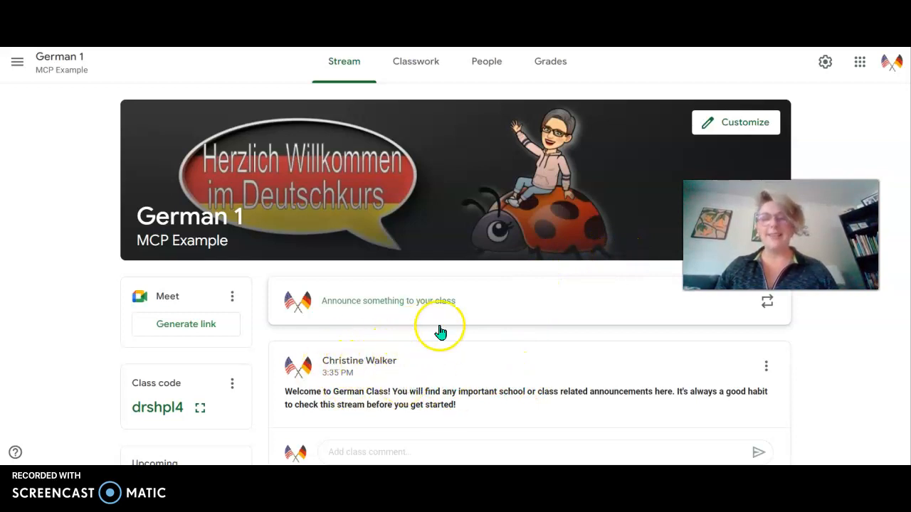
mouse_move(456, 328)
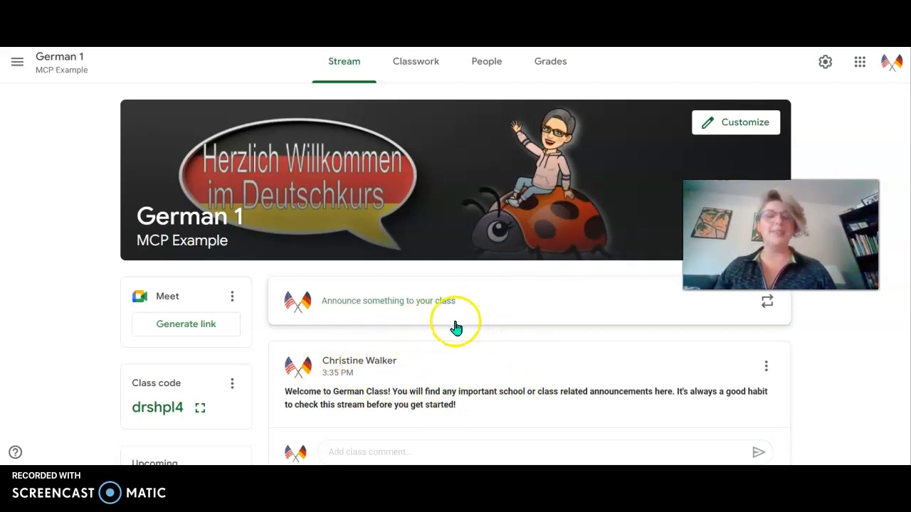
mouse_move(475, 342)
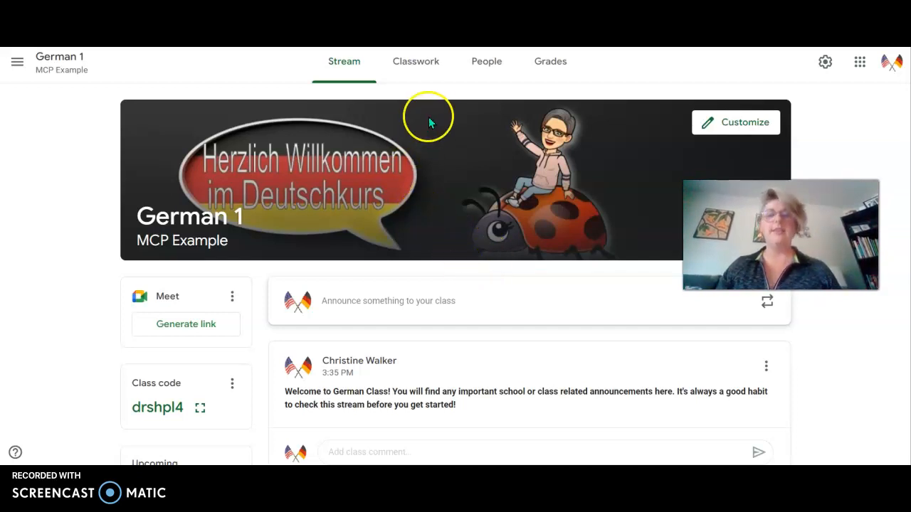
mouse_move(415, 64)
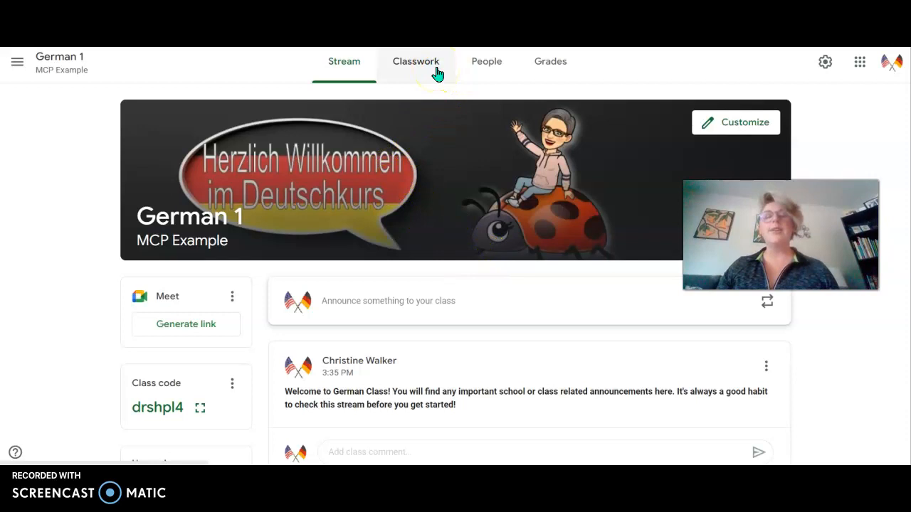
Show the Classwork topics, expand Guided Notes for German Class, and reach the Weekly Progress Update post
left_click(416, 61)
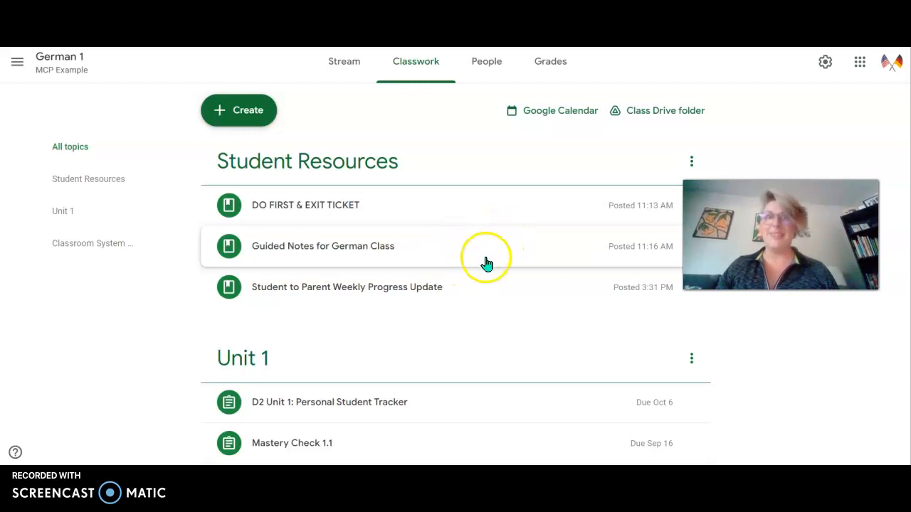
mouse_move(469, 267)
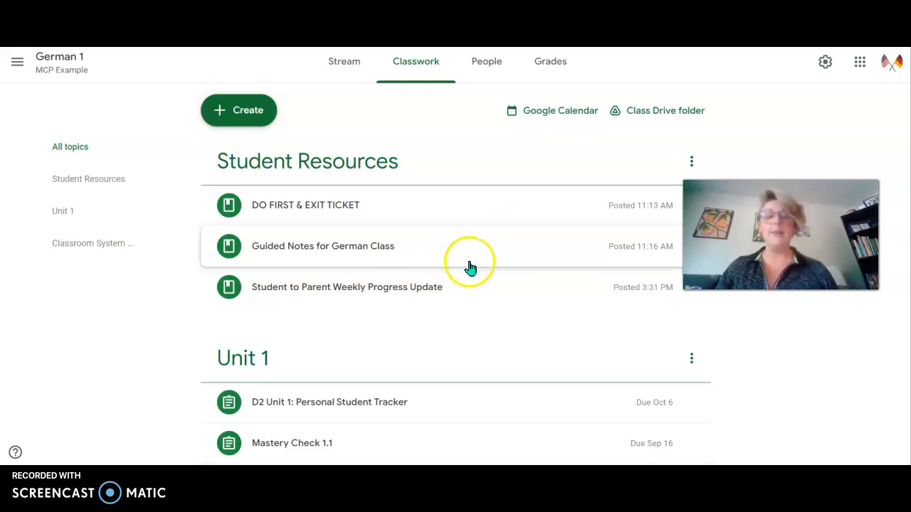
mouse_move(476, 284)
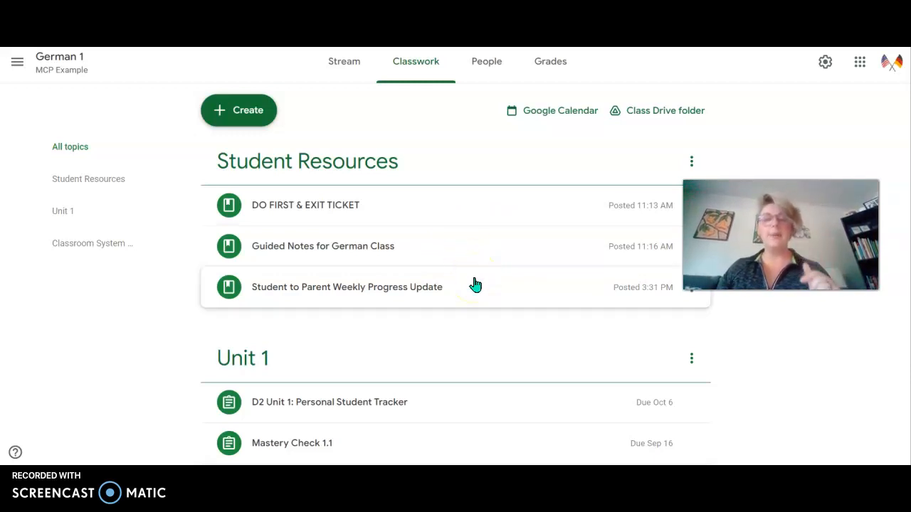
mouse_move(441, 169)
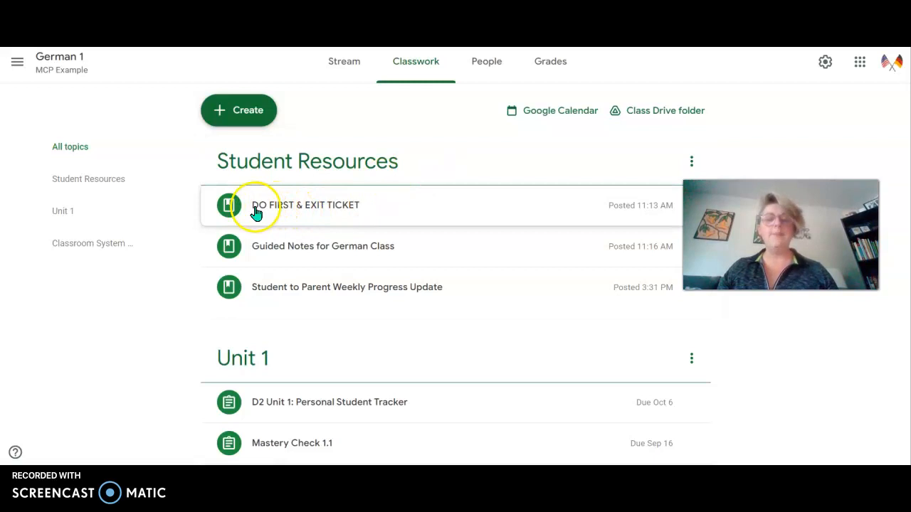
mouse_move(325, 221)
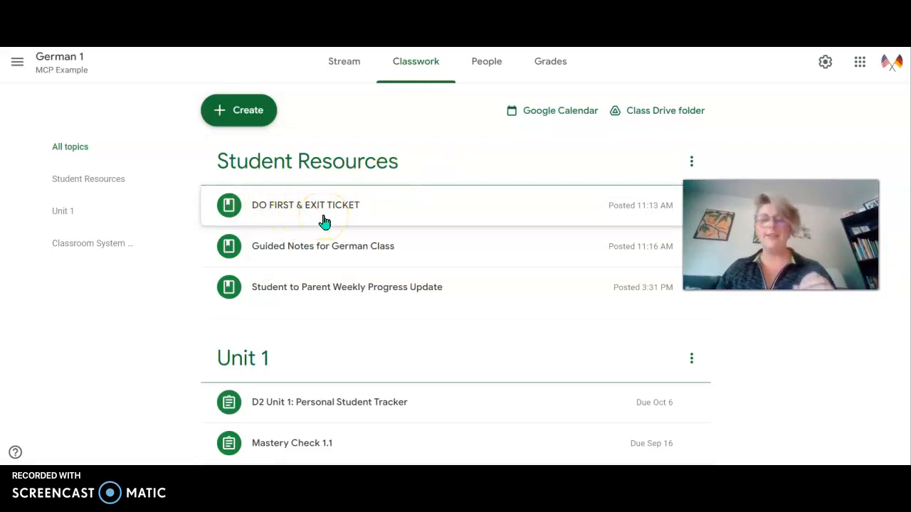
left_click(322, 257)
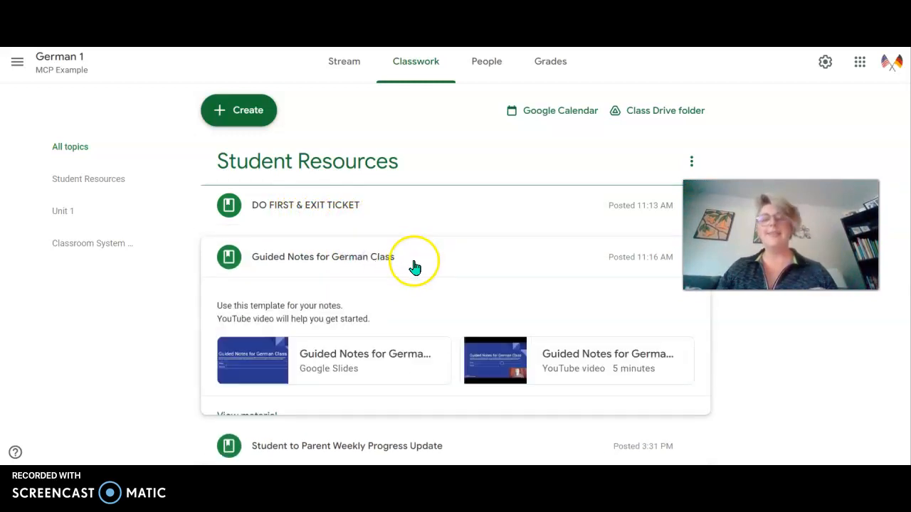
scroll("down", 3)
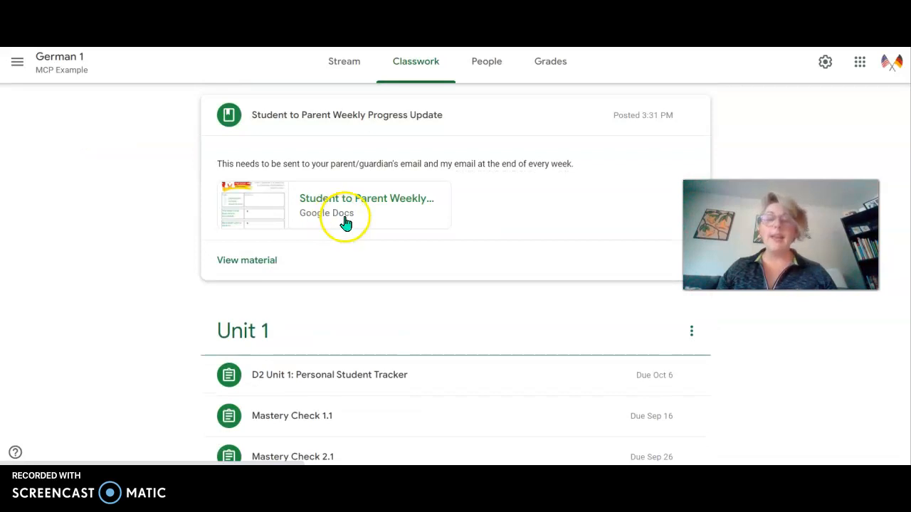
mouse_move(395, 206)
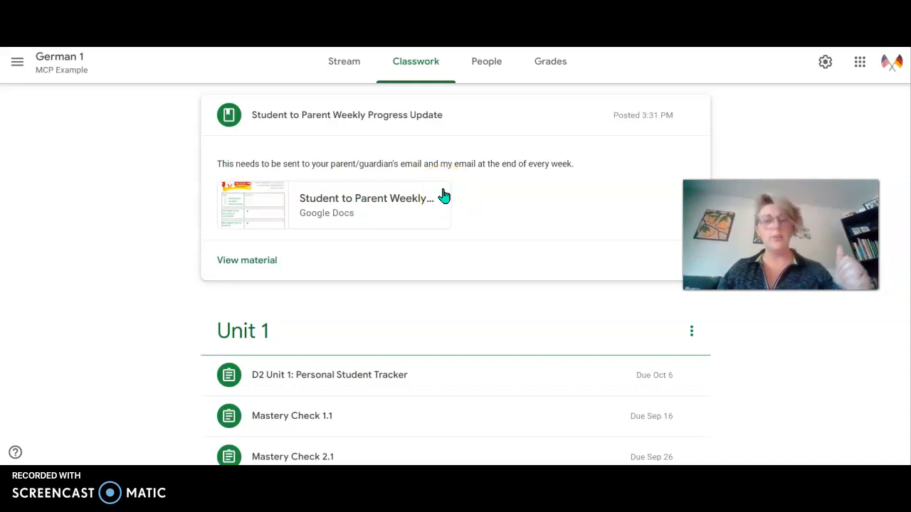
scroll("down", 3)
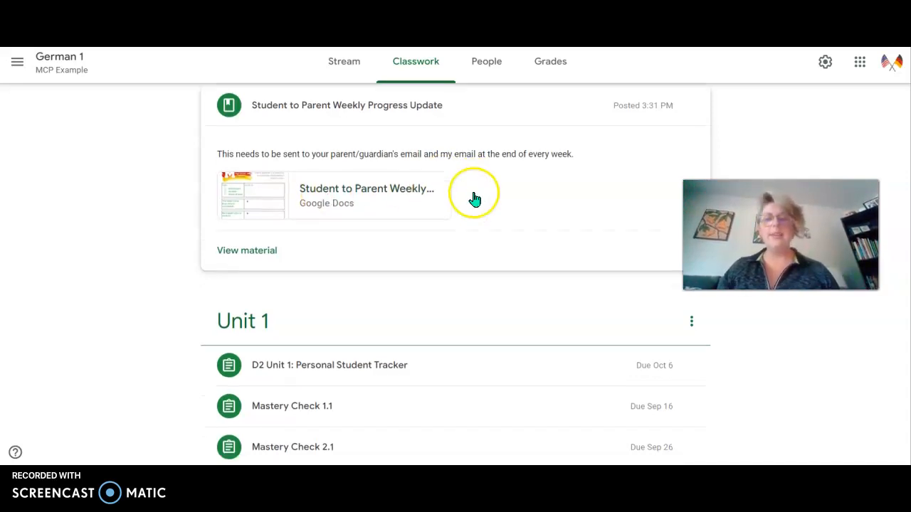
scroll("down", 3)
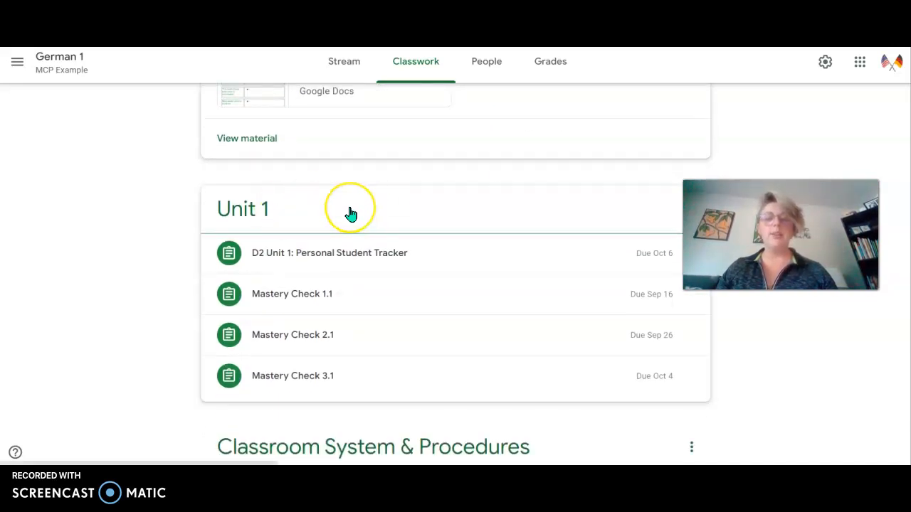
mouse_move(310, 231)
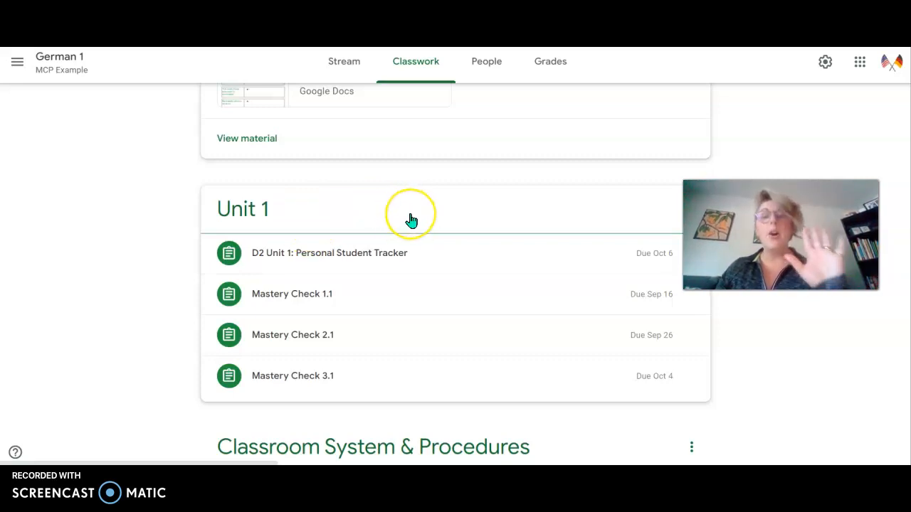
mouse_move(405, 231)
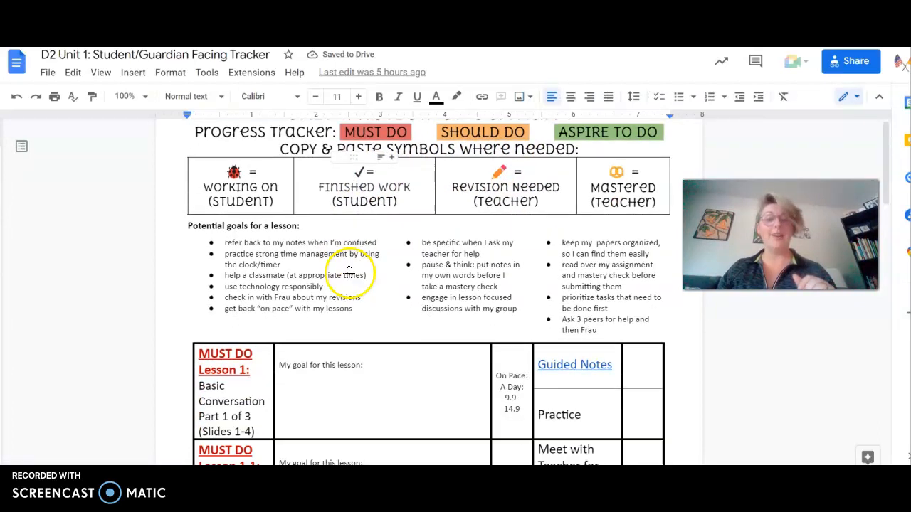
scroll("down", 3)
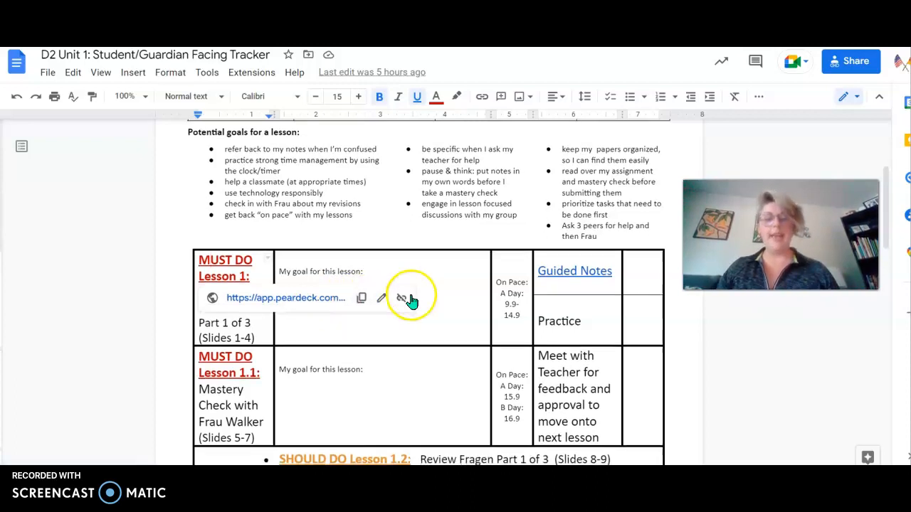
scroll("down", 3)
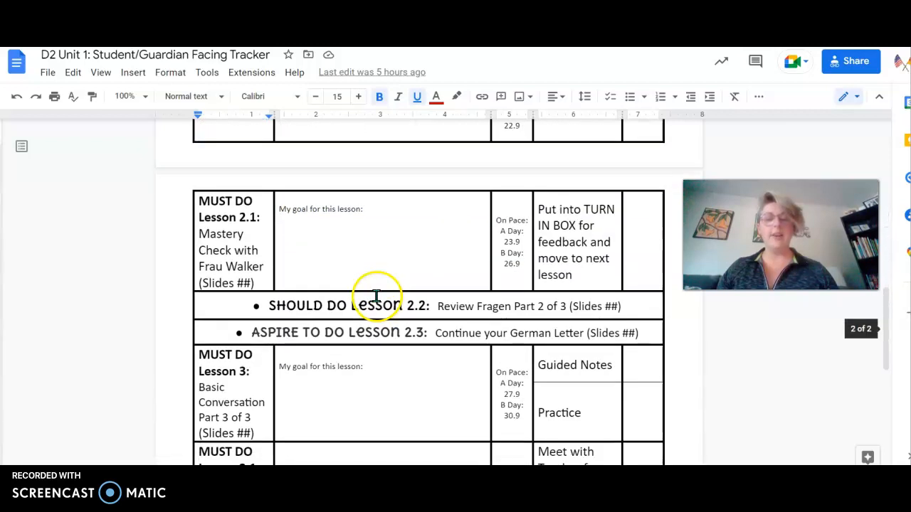
scroll("down", 3)
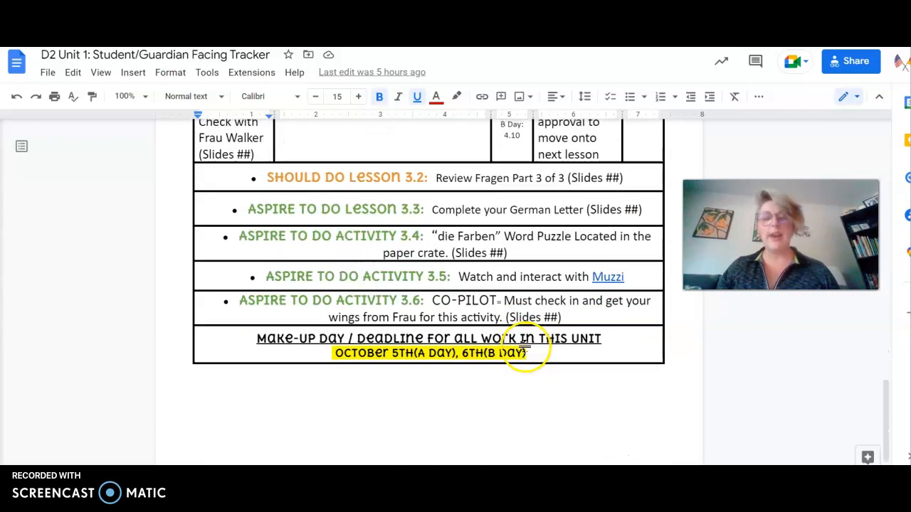
scroll("down", 3)
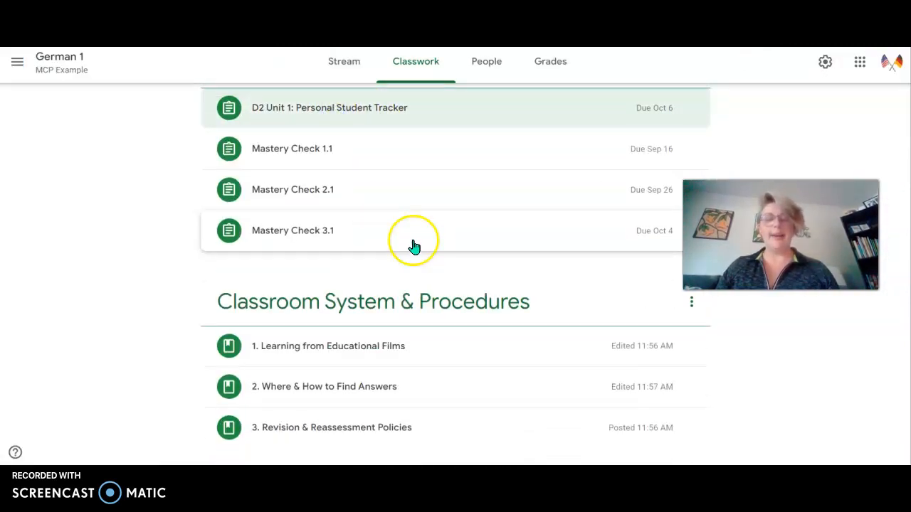
mouse_move(383, 307)
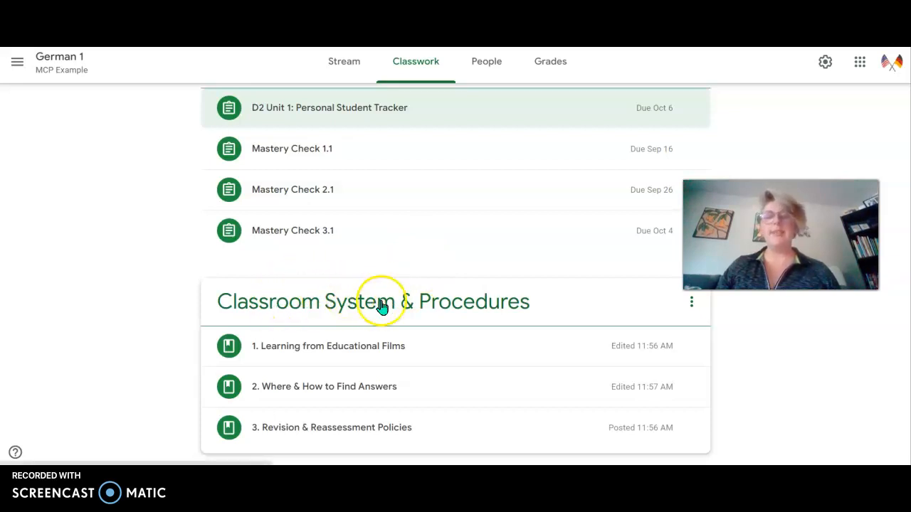
mouse_move(512, 305)
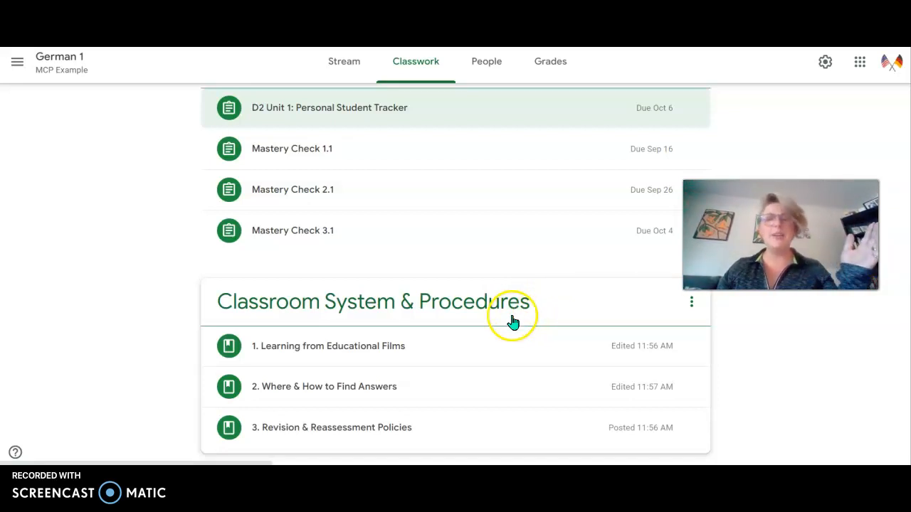
mouse_move(498, 310)
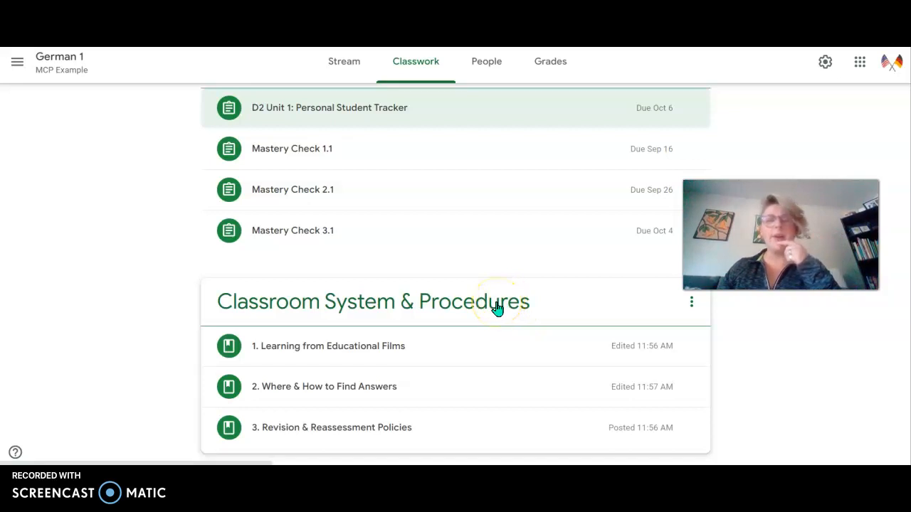
mouse_move(498, 307)
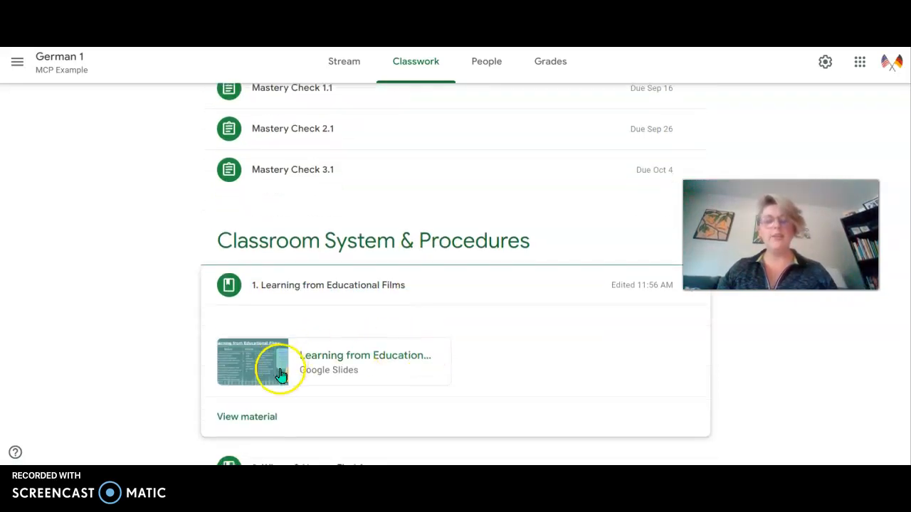
scroll("down", 3)
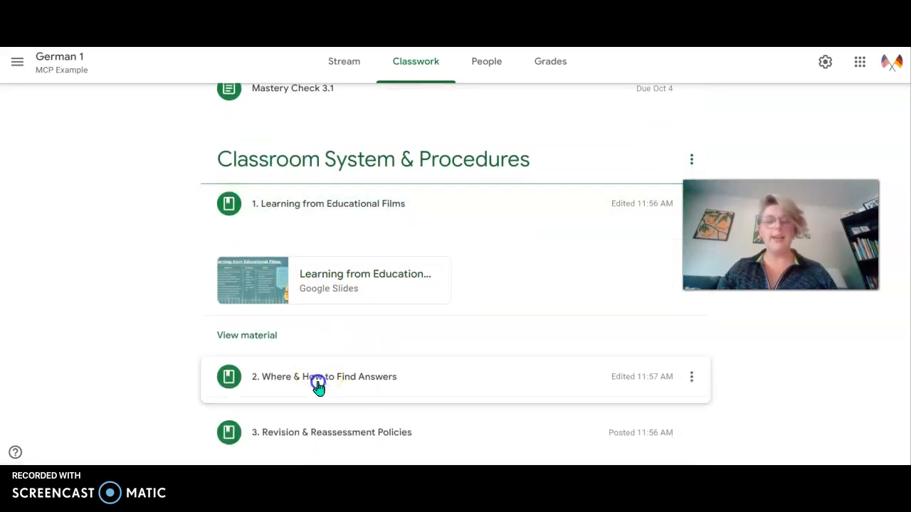
left_click(319, 376)
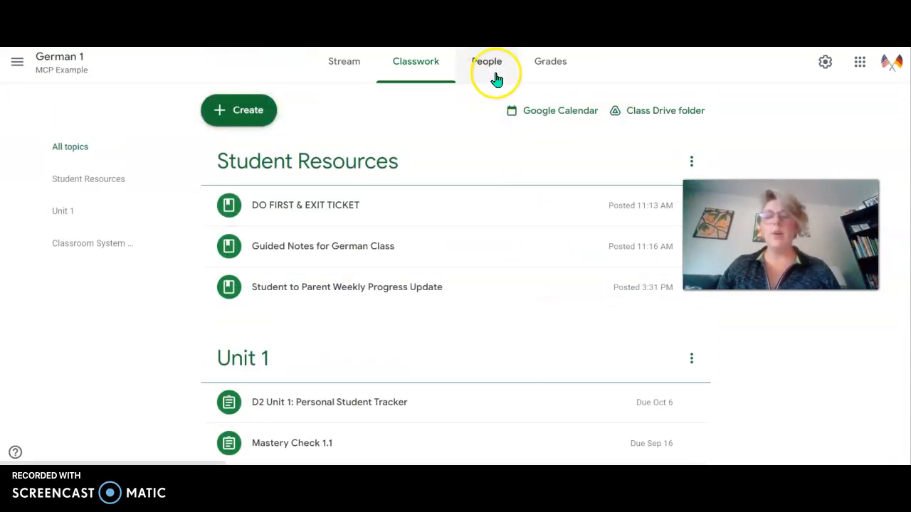
Review the People roster showing only the teacher, then view the empty Grades page
left_click(486, 61)
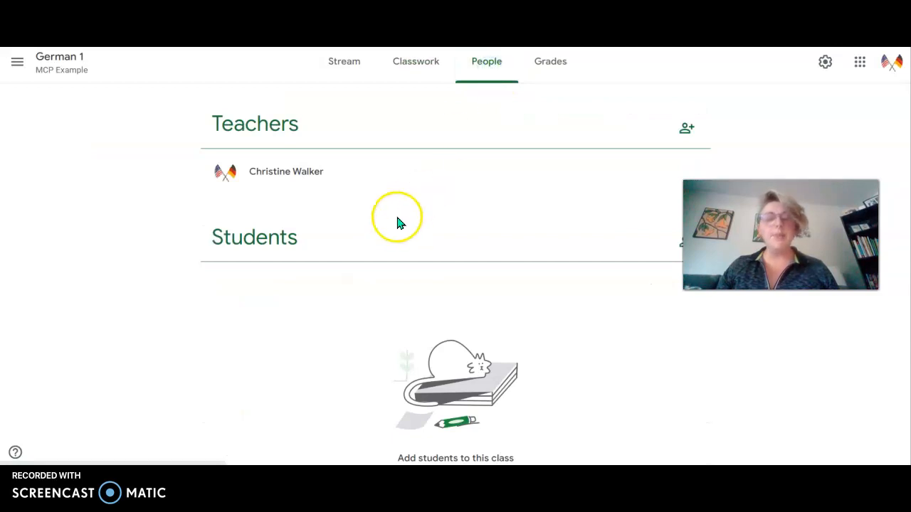
mouse_move(341, 239)
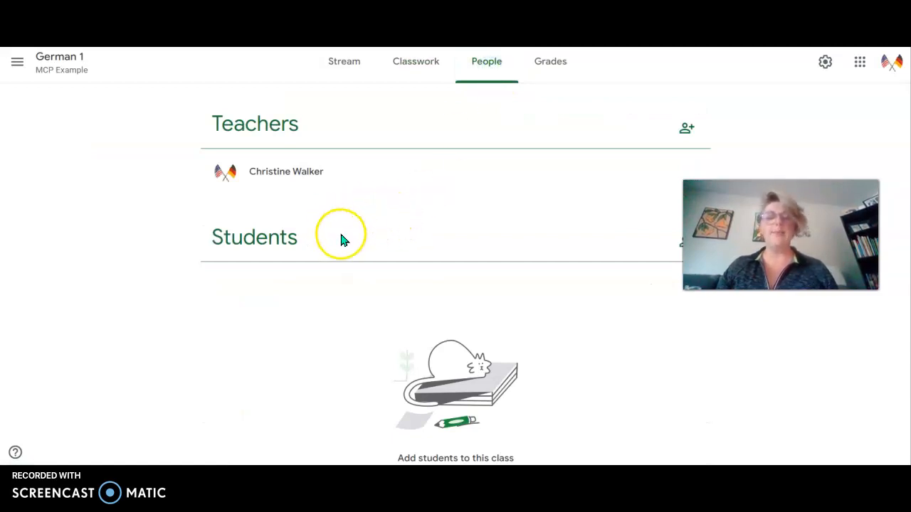
mouse_move(255, 236)
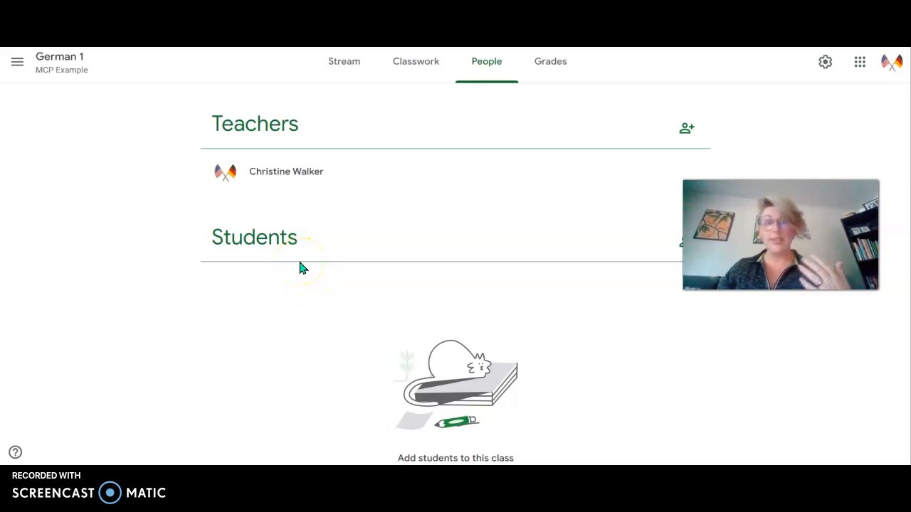
mouse_move(438, 120)
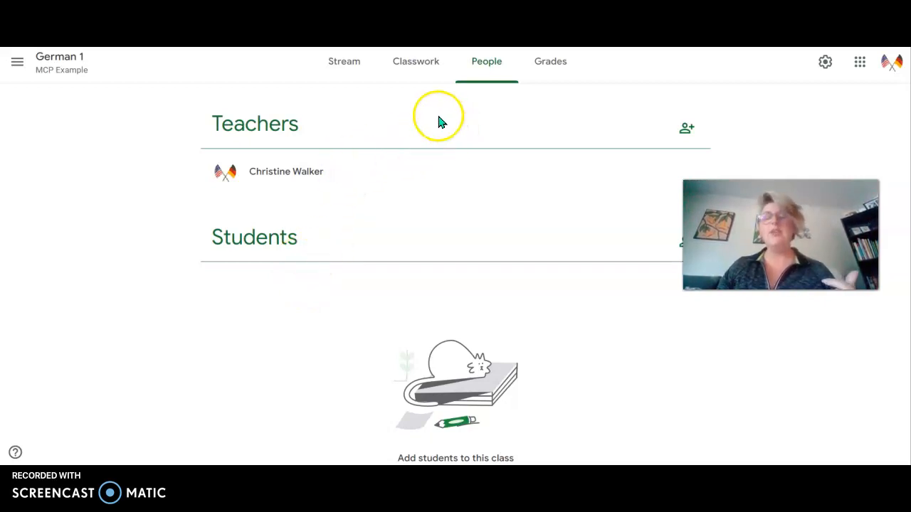
mouse_move(381, 236)
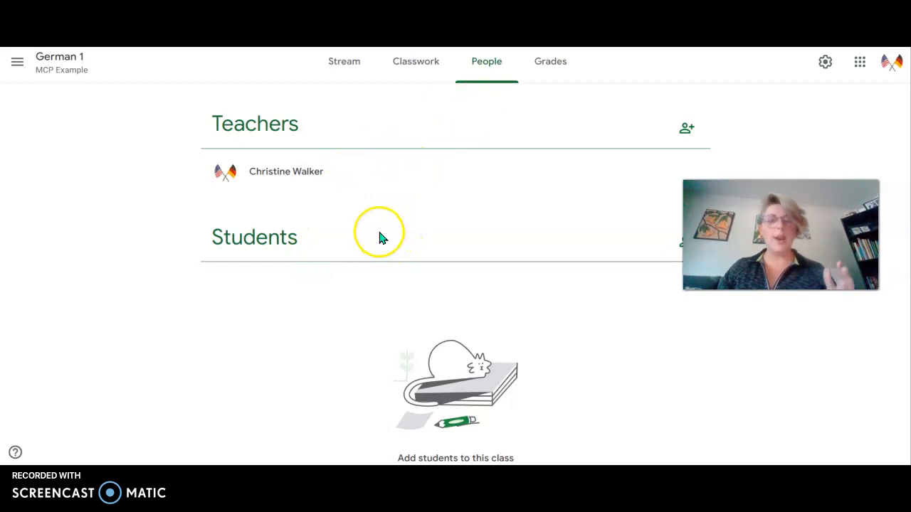
mouse_move(468, 235)
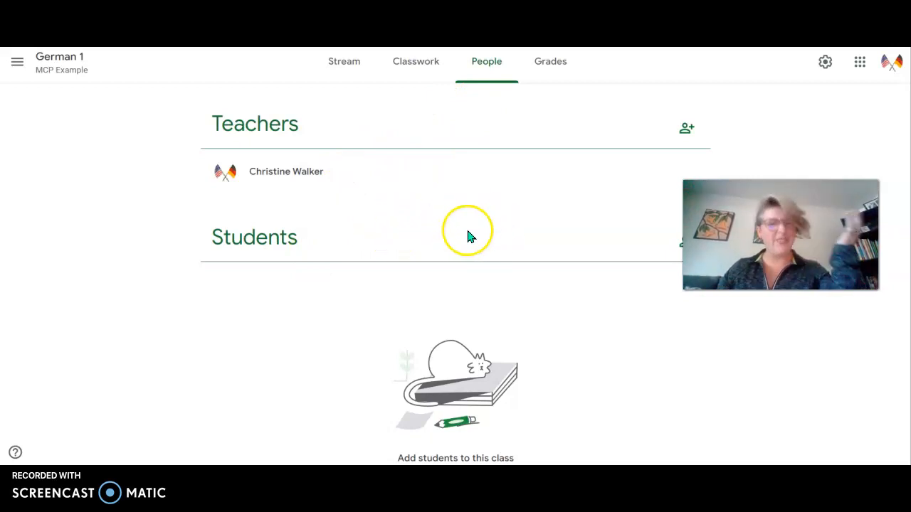
left_click(549, 61)
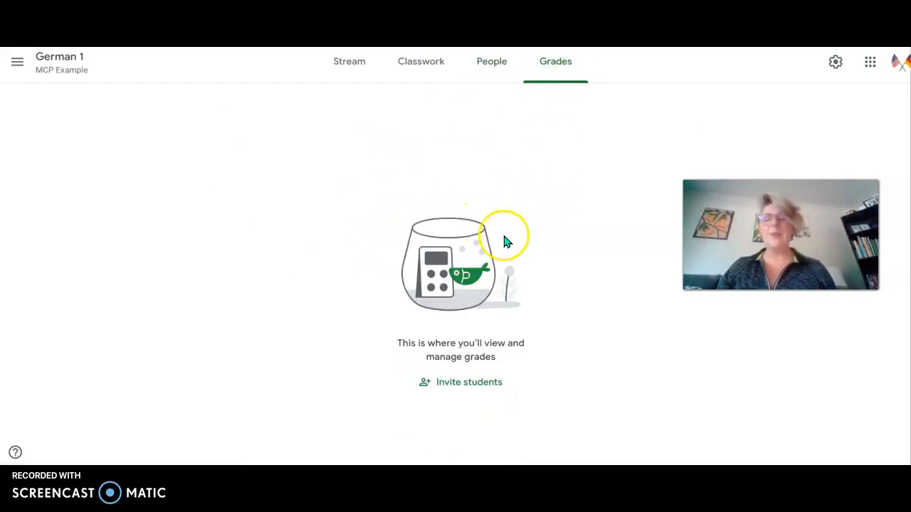
mouse_move(569, 184)
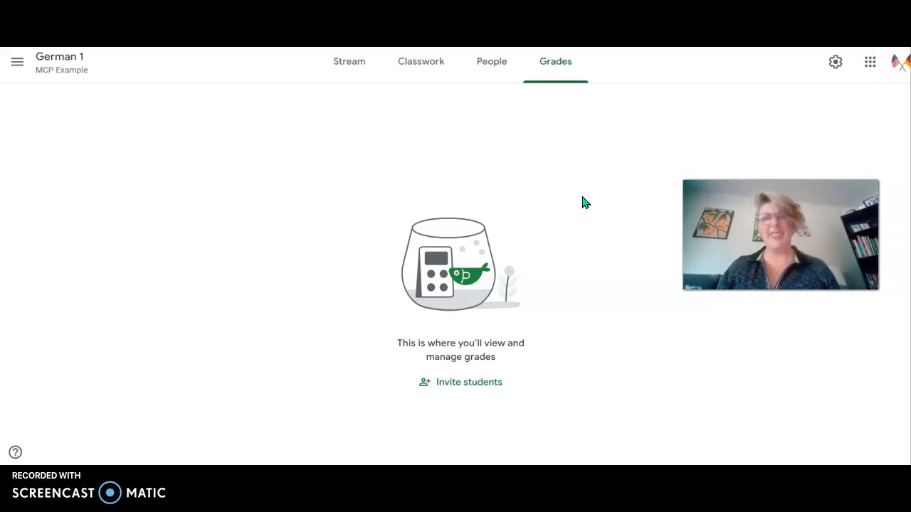
left_click(554, 225)
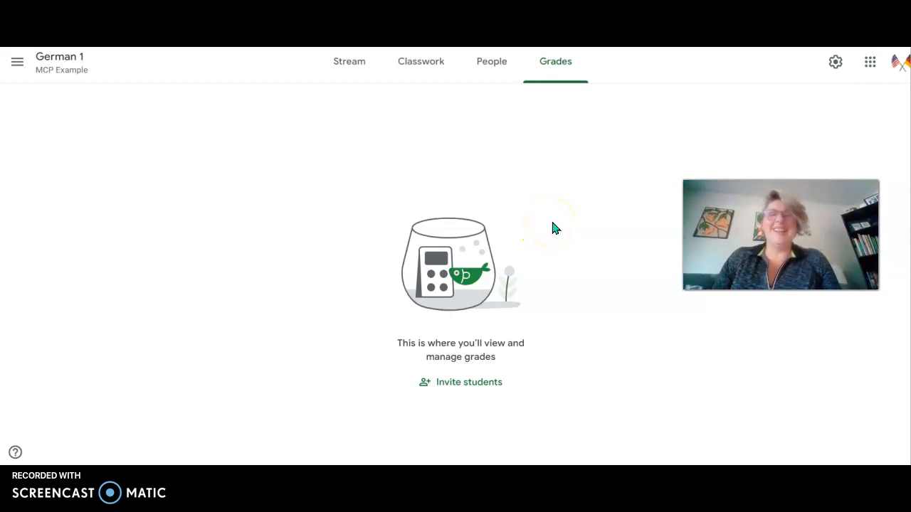
mouse_move(535, 203)
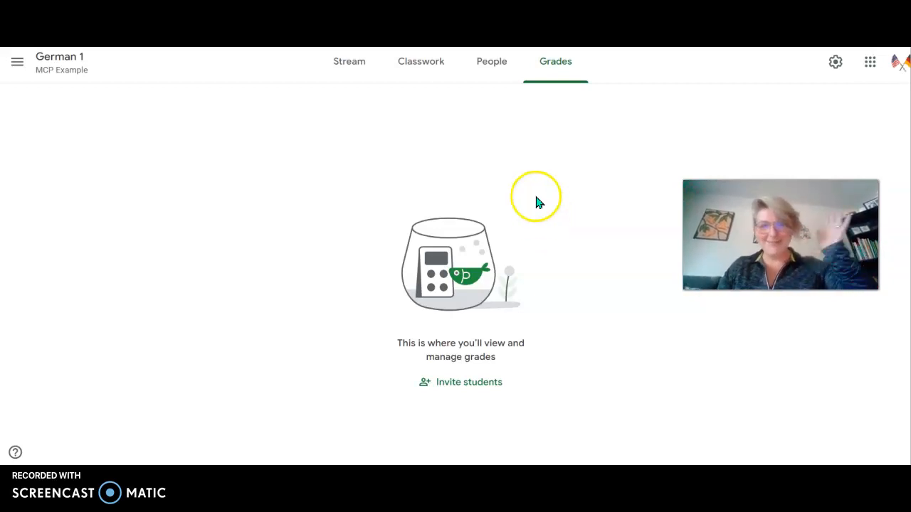